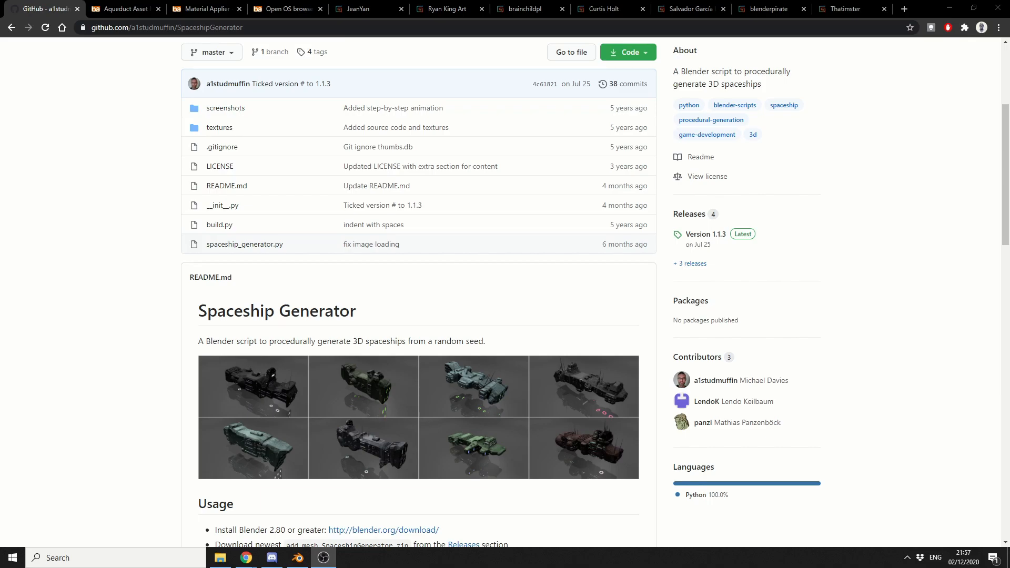
mouse_move(123, 9)
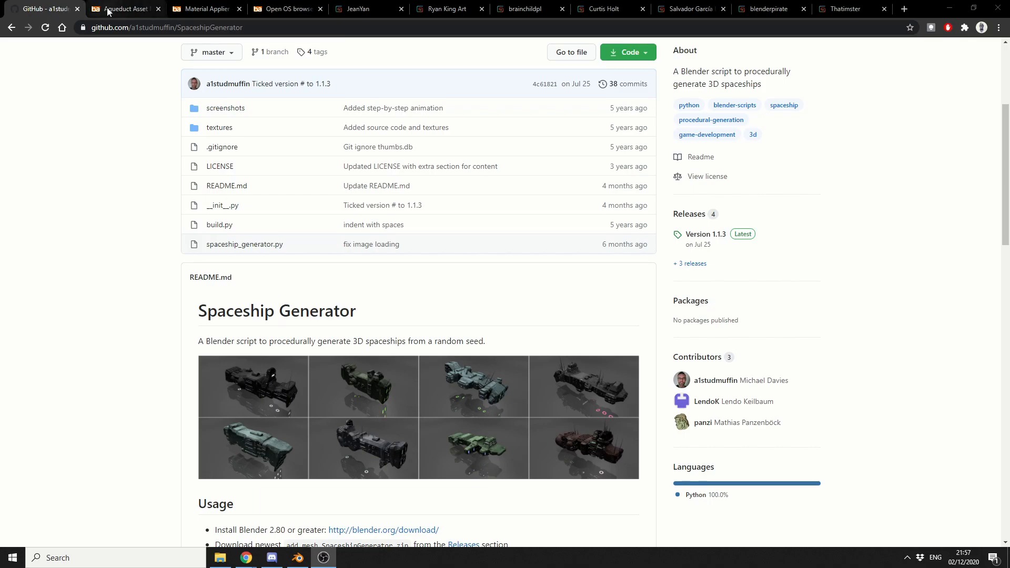
- View the Aqueduct Asset Manager, Material Applier and Open OS browser threads, then JeanYan's storefront
click(123, 9)
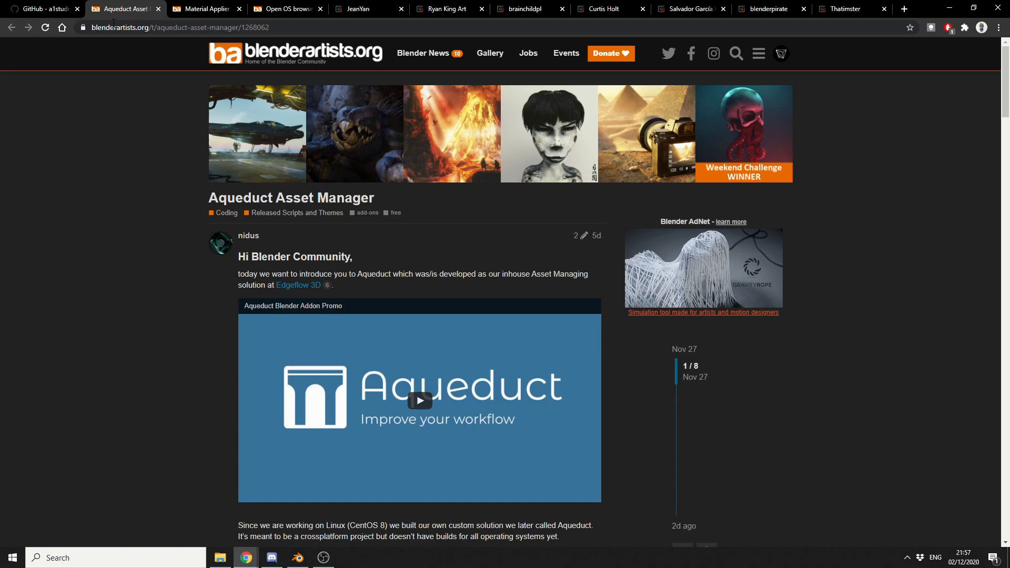
click(206, 8)
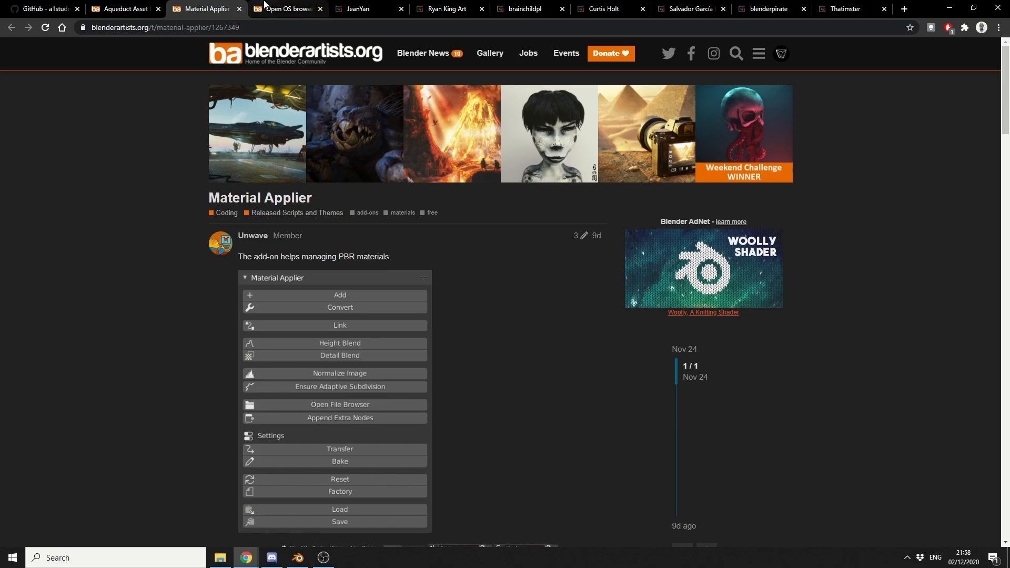
click(287, 8)
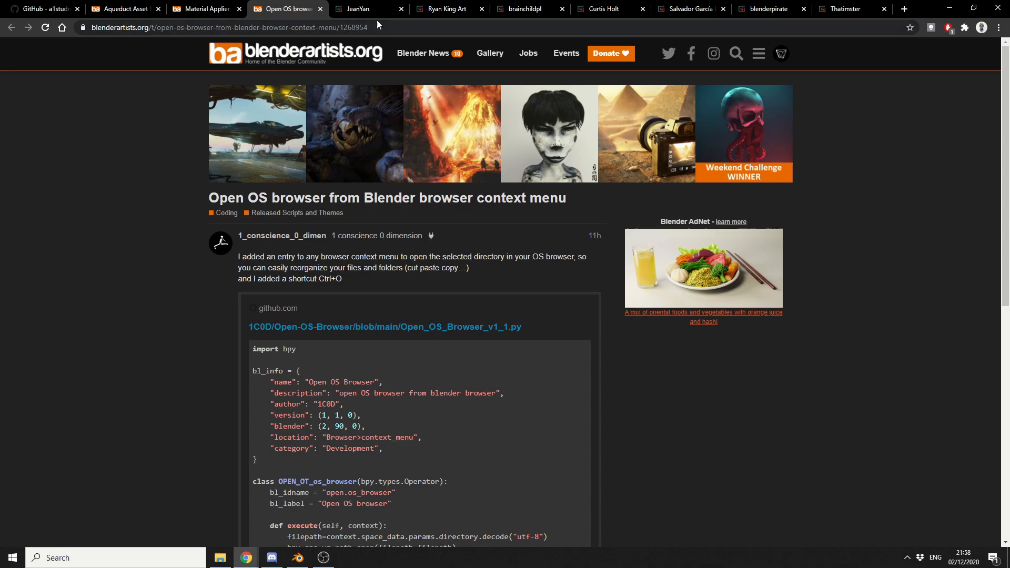
click(365, 8)
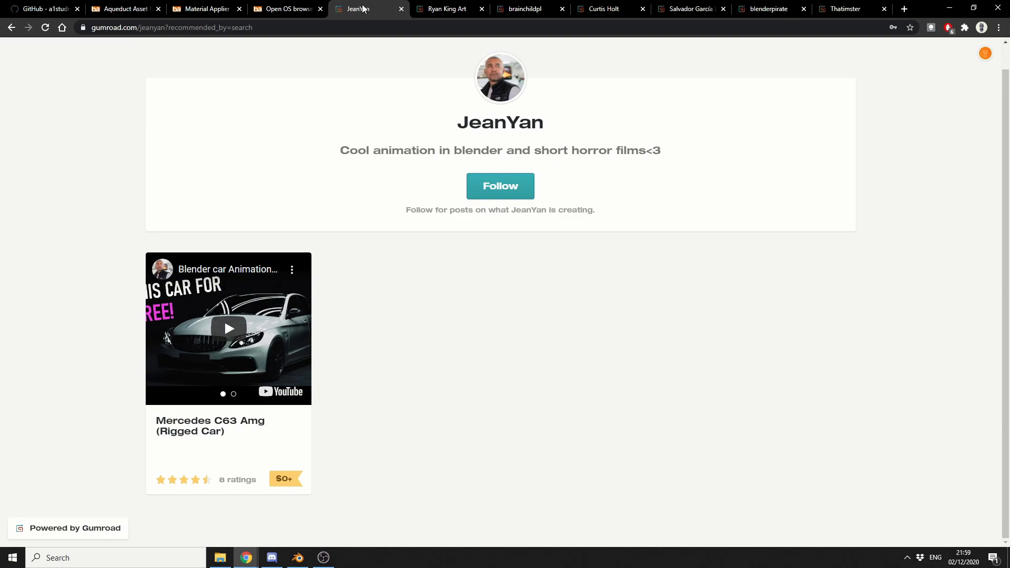
mouse_move(442, 5)
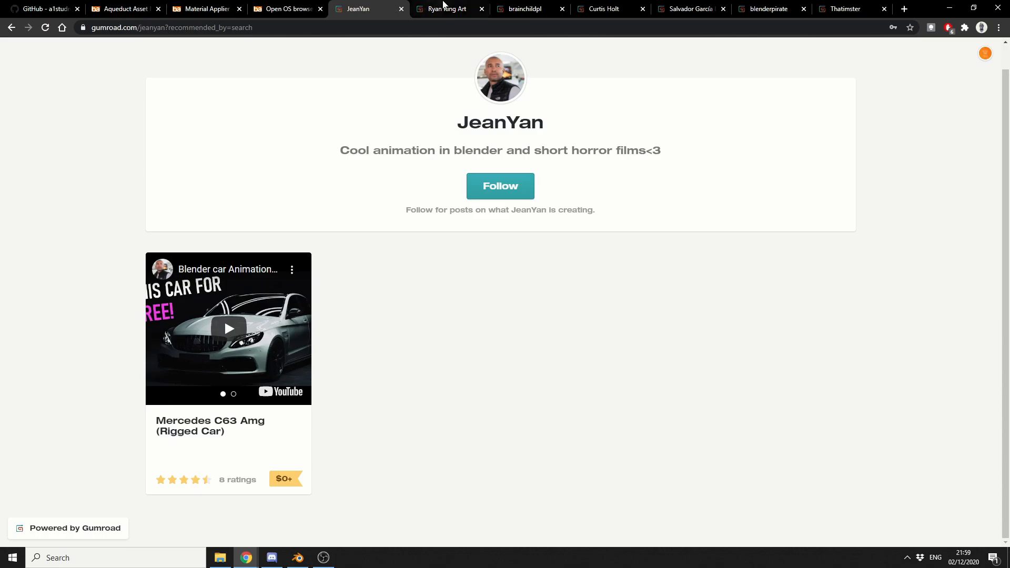
- Browse Ryan King Art's matcaps and brainchild.pl's alpha textures, then reach Curtis Holt's storefront
click(445, 8)
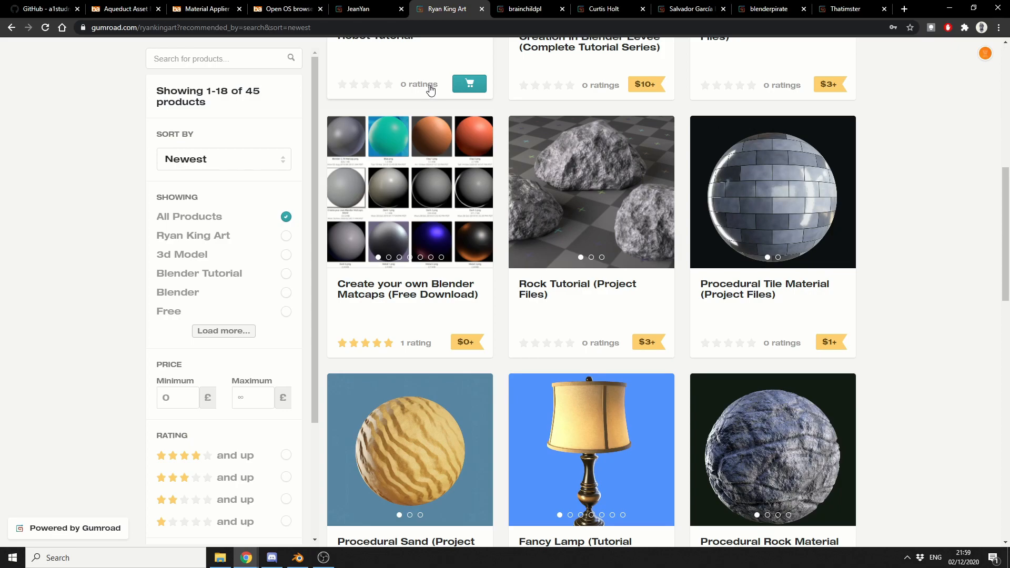
click(522, 9)
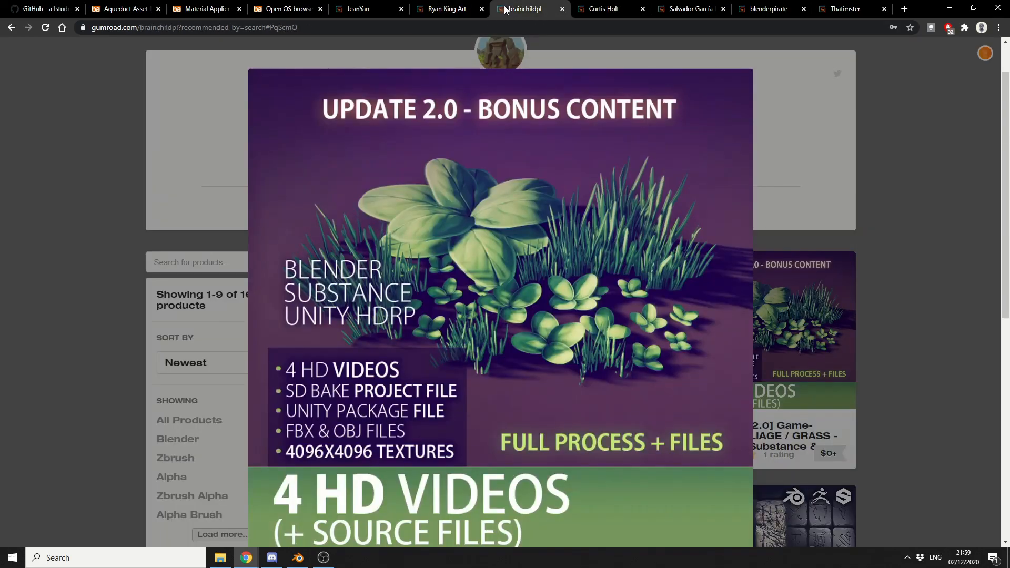
mouse_move(797, 112)
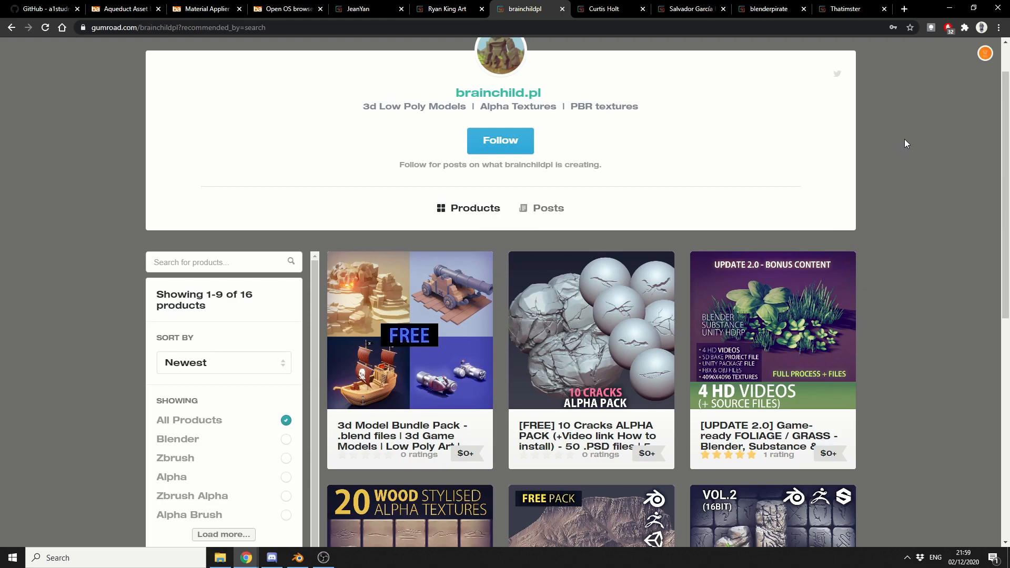
scroll(down, 3)
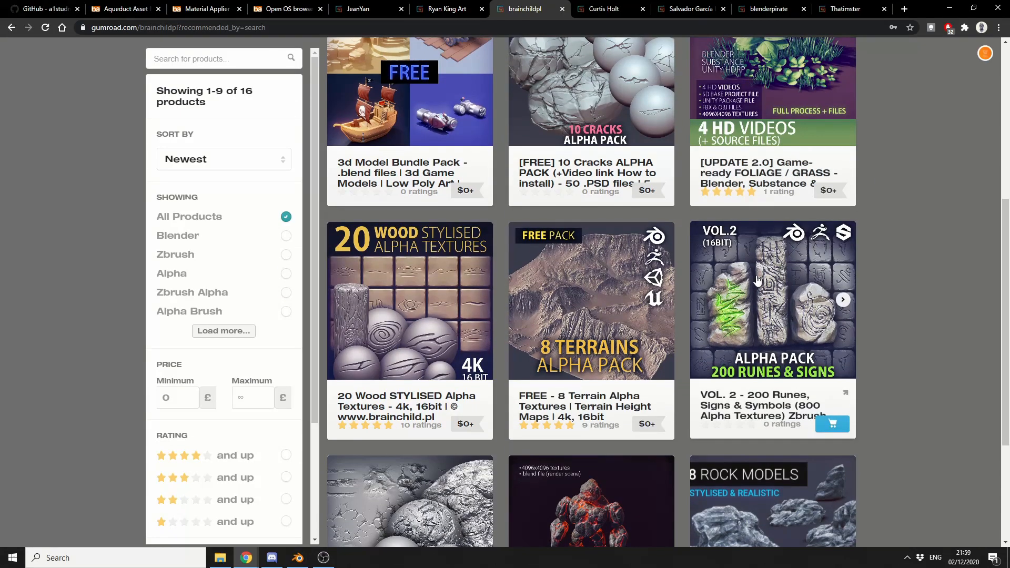
click(600, 8)
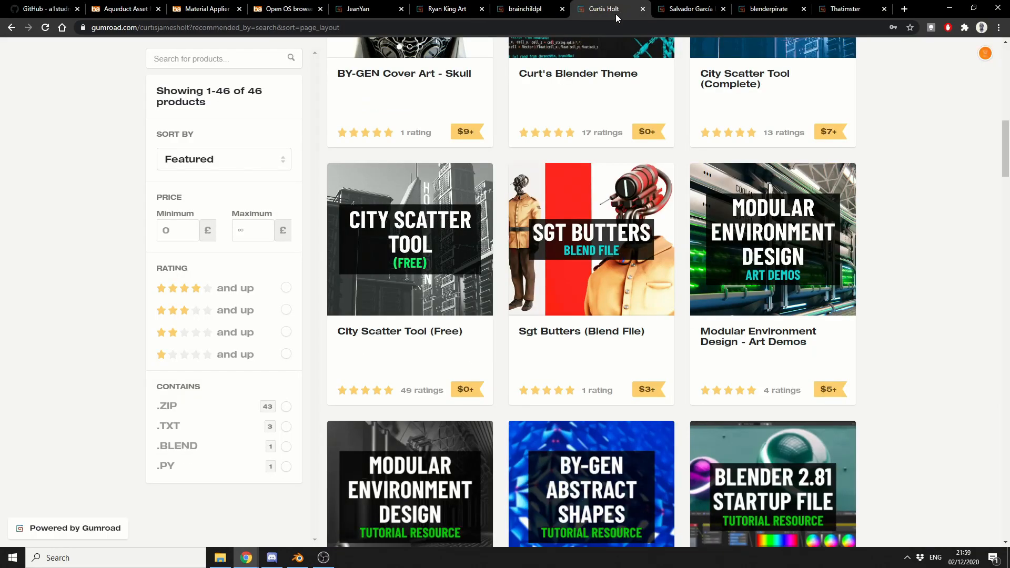
- Scroll Curtis Holt's products, browse Salvador García's and blenderpirate's storefronts, and reach Thatimster's
scroll(down, 3)
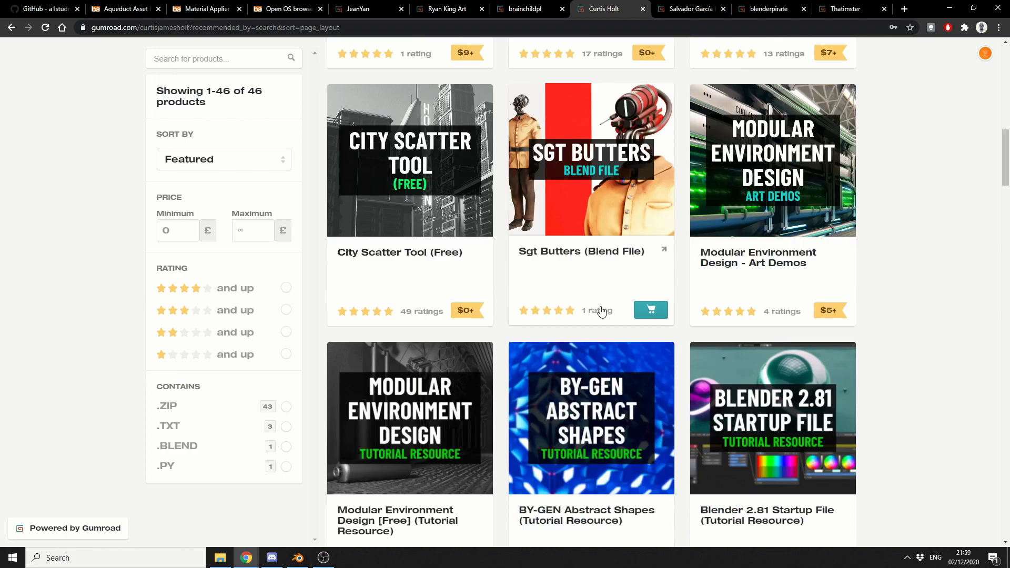
scroll(down, 3)
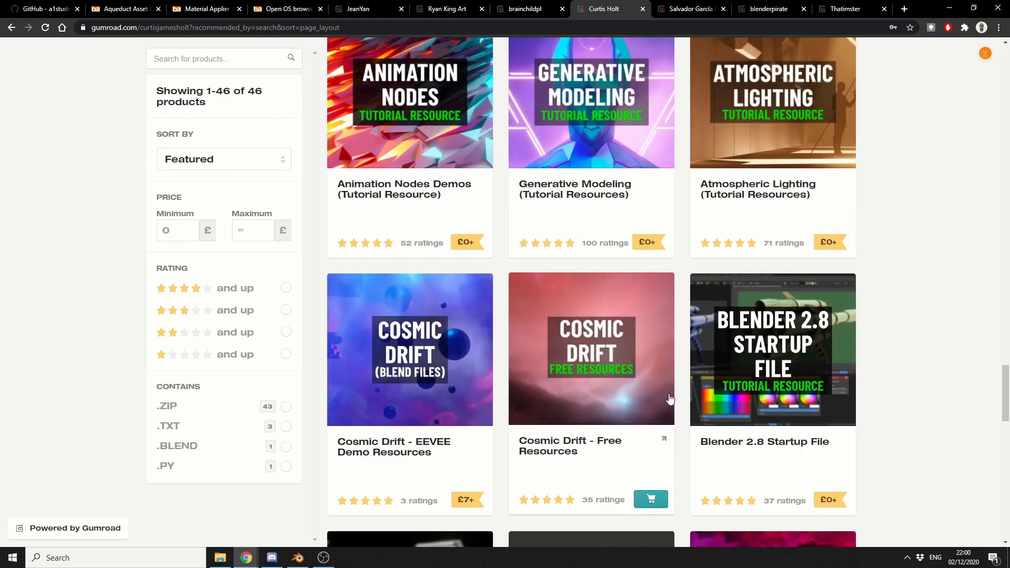
scroll(up, 3)
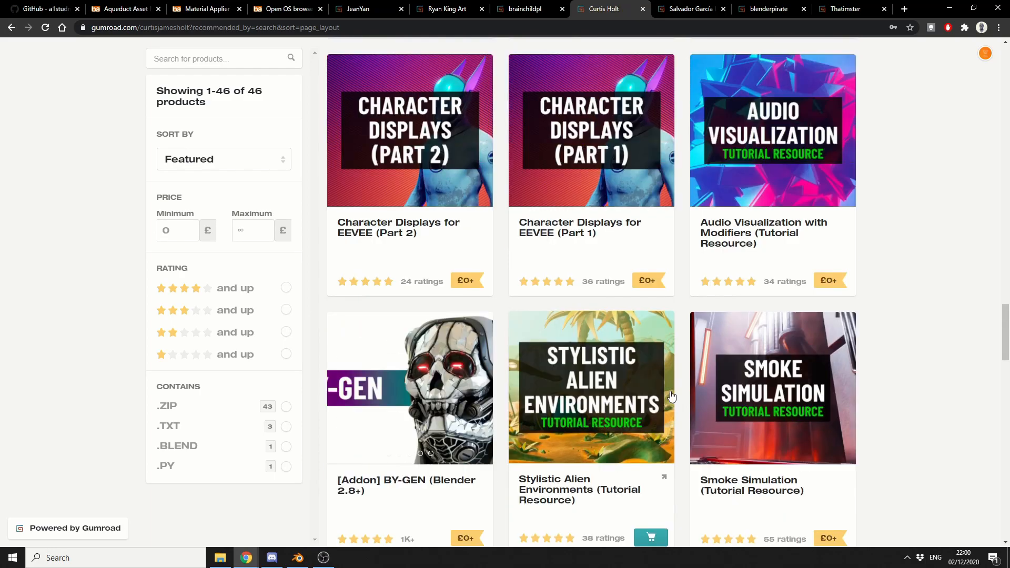
click(690, 9)
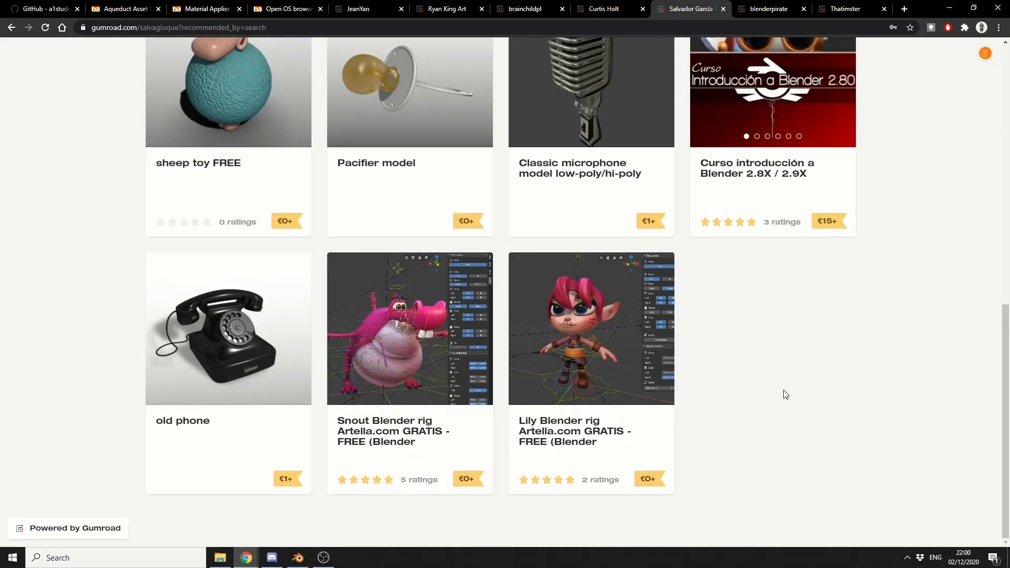
mouse_move(749, 409)
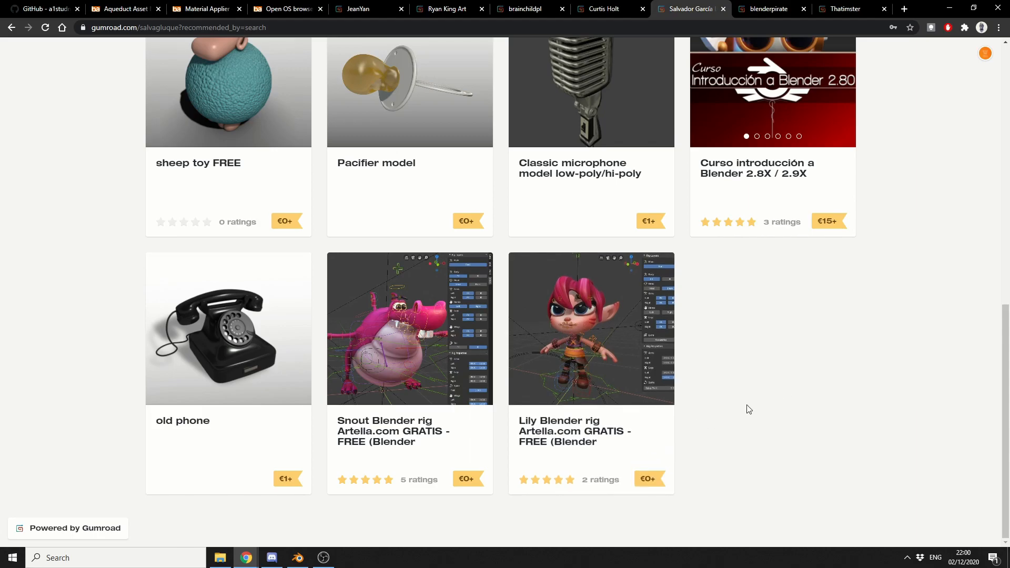
click(769, 9)
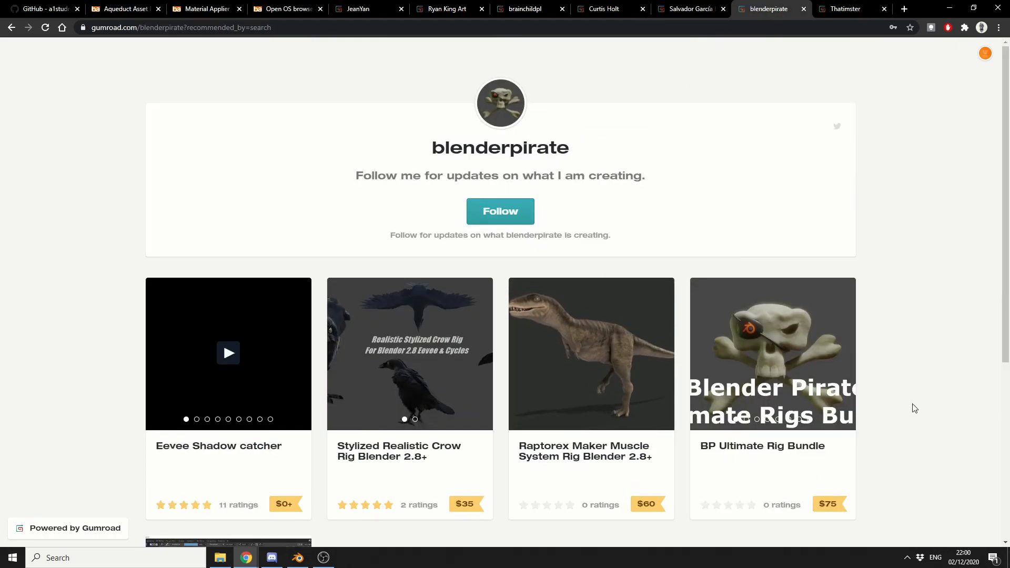
mouse_move(202, 450)
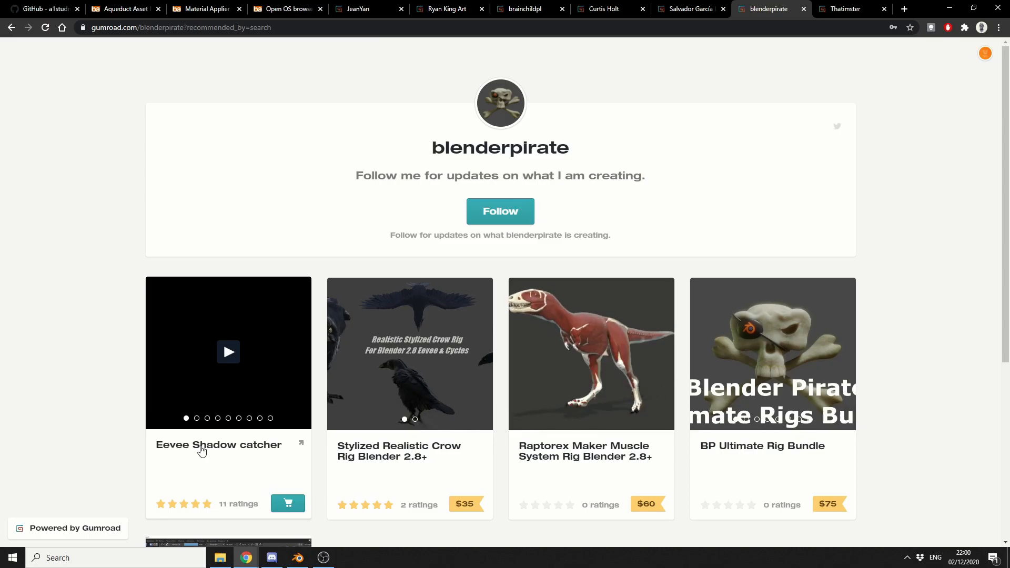
scroll(down, 3)
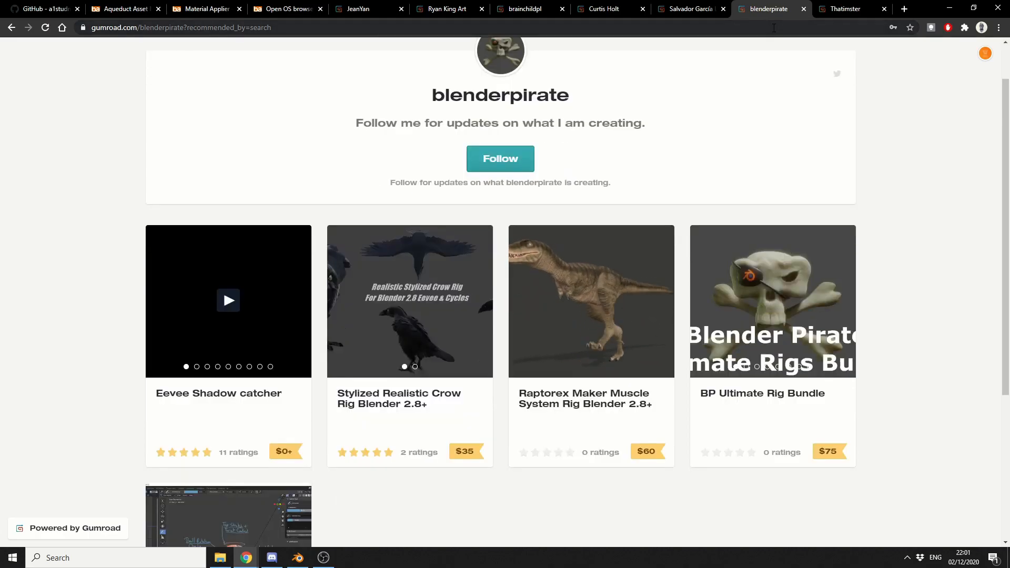
click(844, 9)
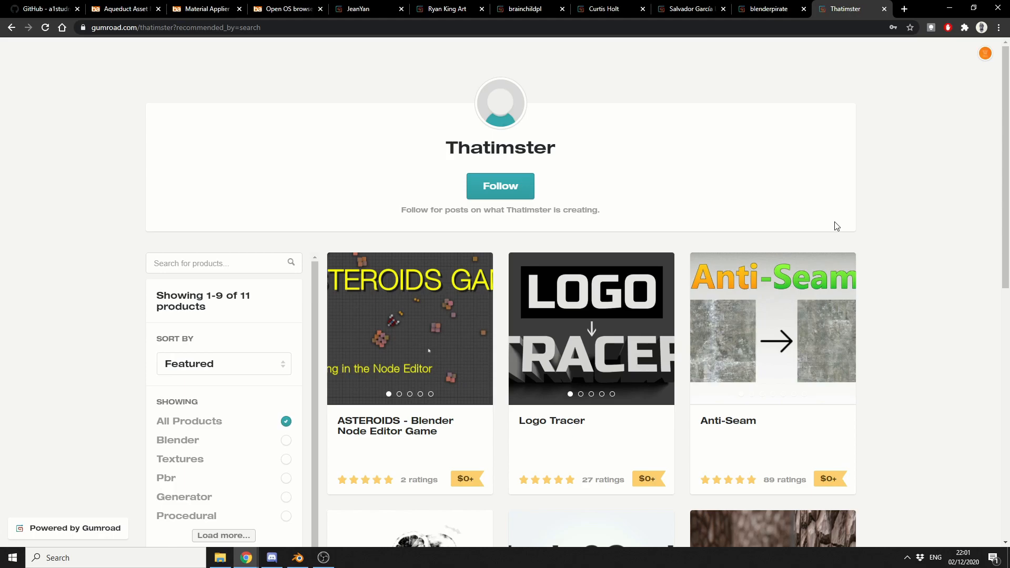
mouse_move(831, 227)
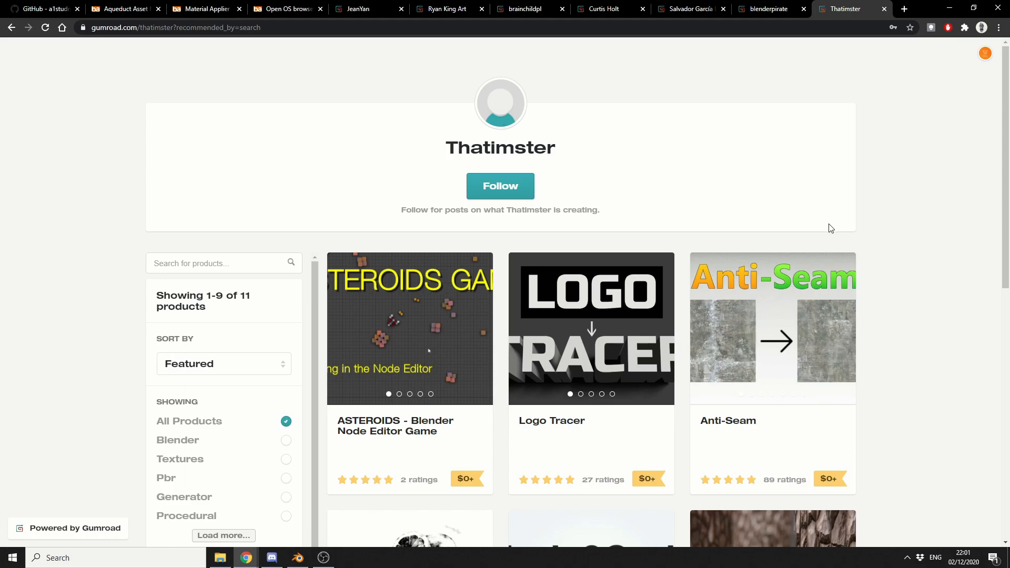